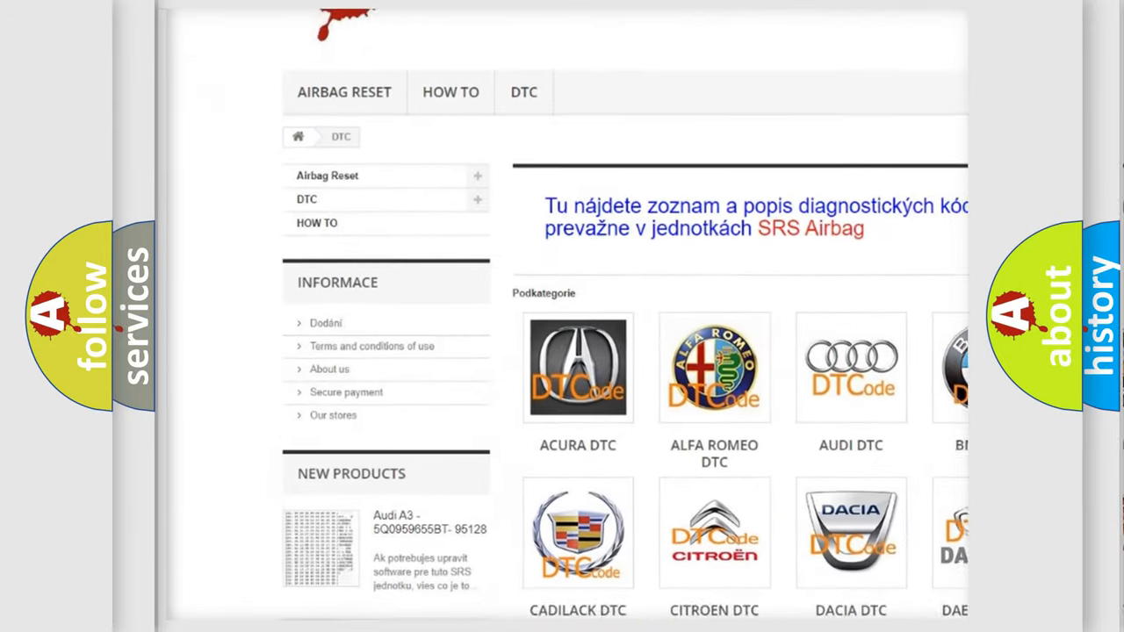
scroll("down", 3)
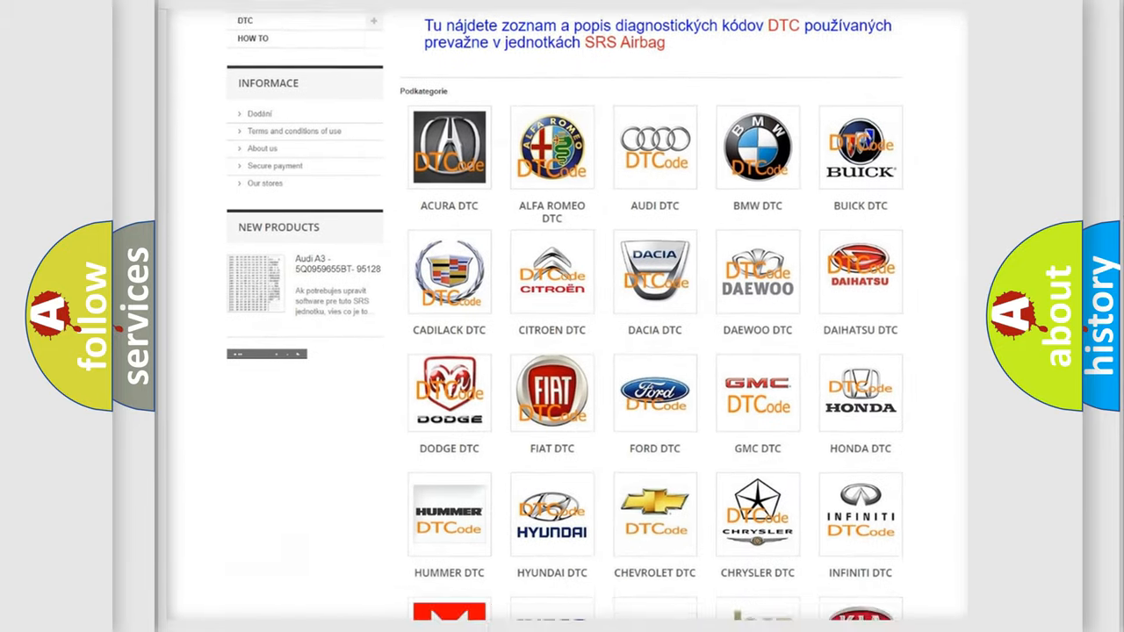
scroll("down", 3)
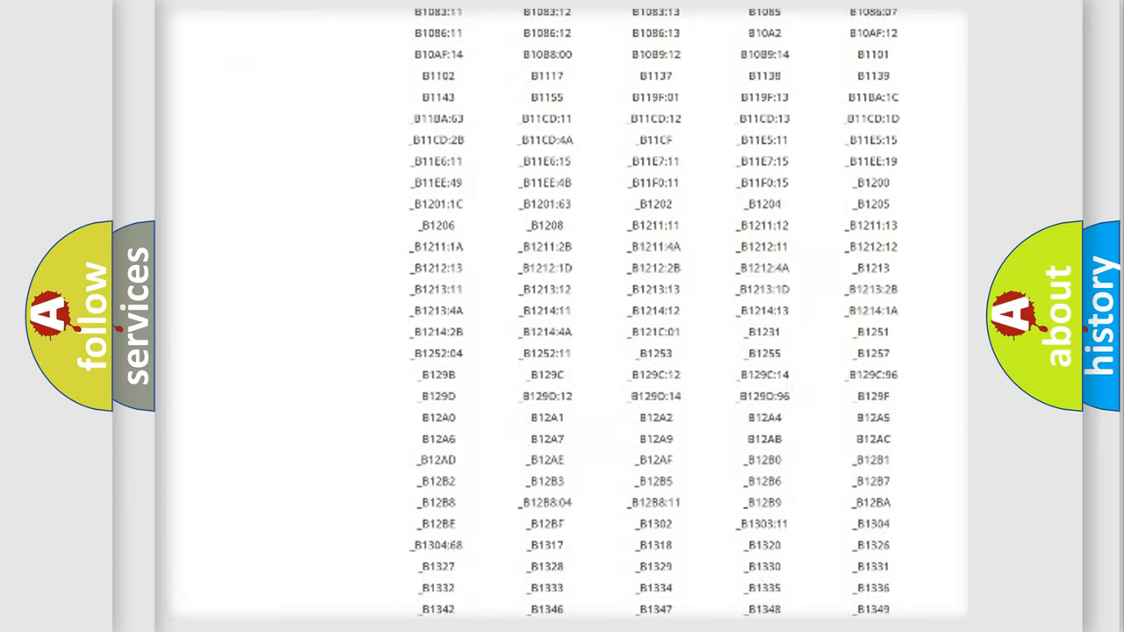
scroll("down", 3)
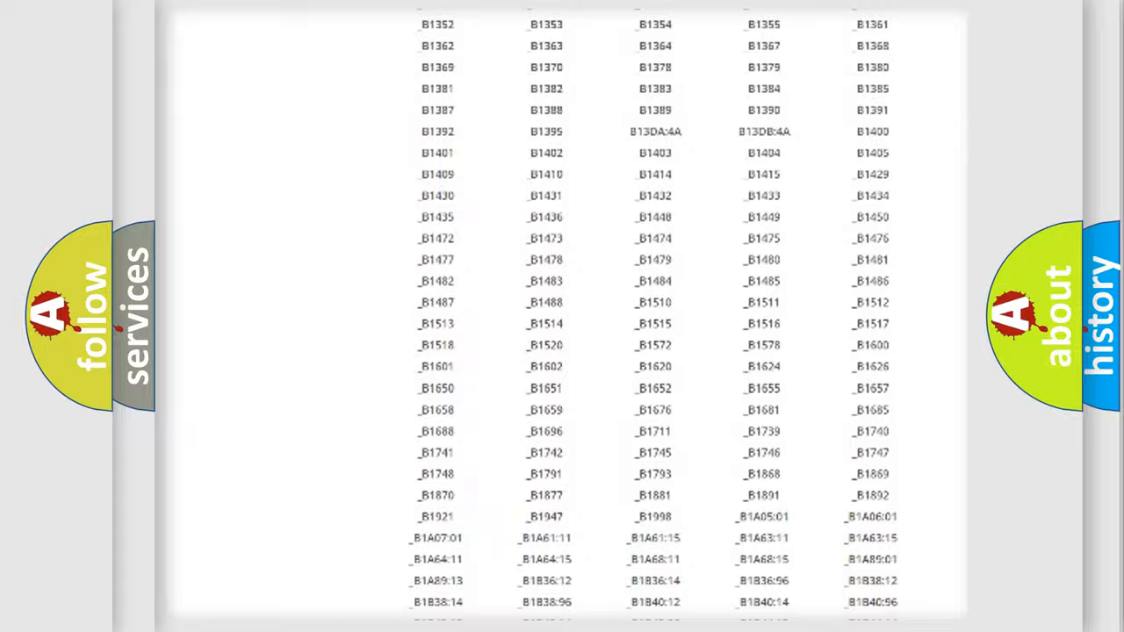